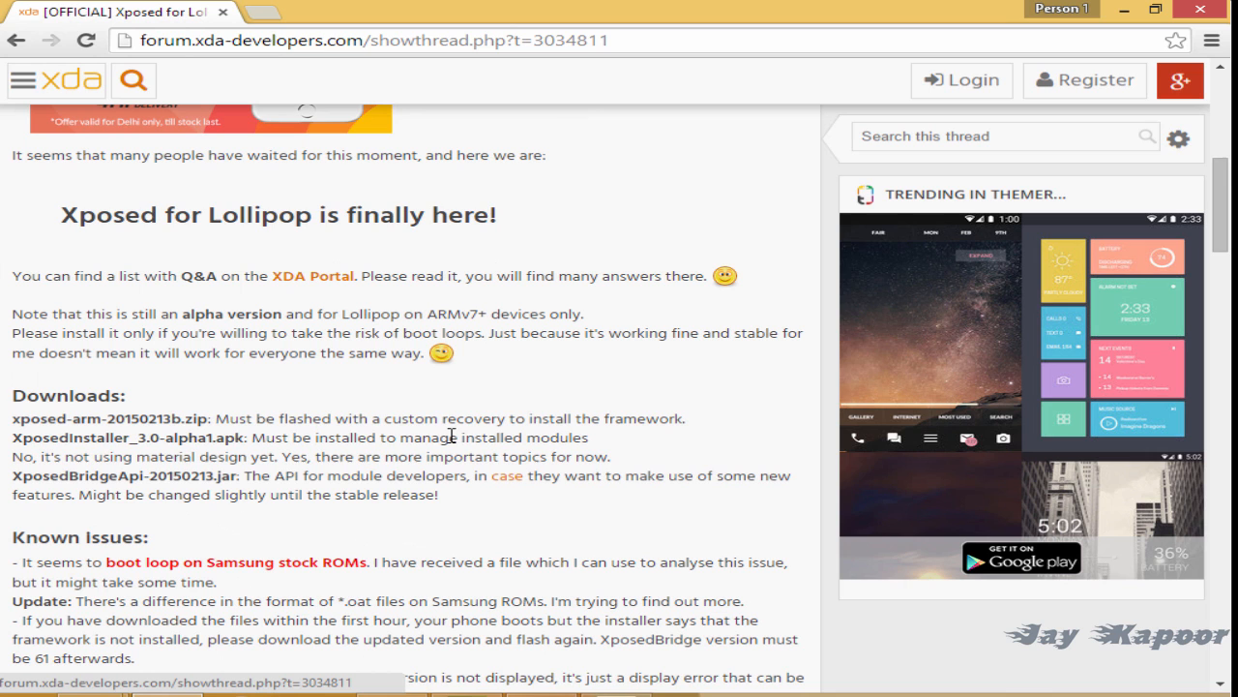
- Scroll the Xposed for Lollipop thread to its attached files and xposed-arm-20150213b.zip
scroll("up", 3)
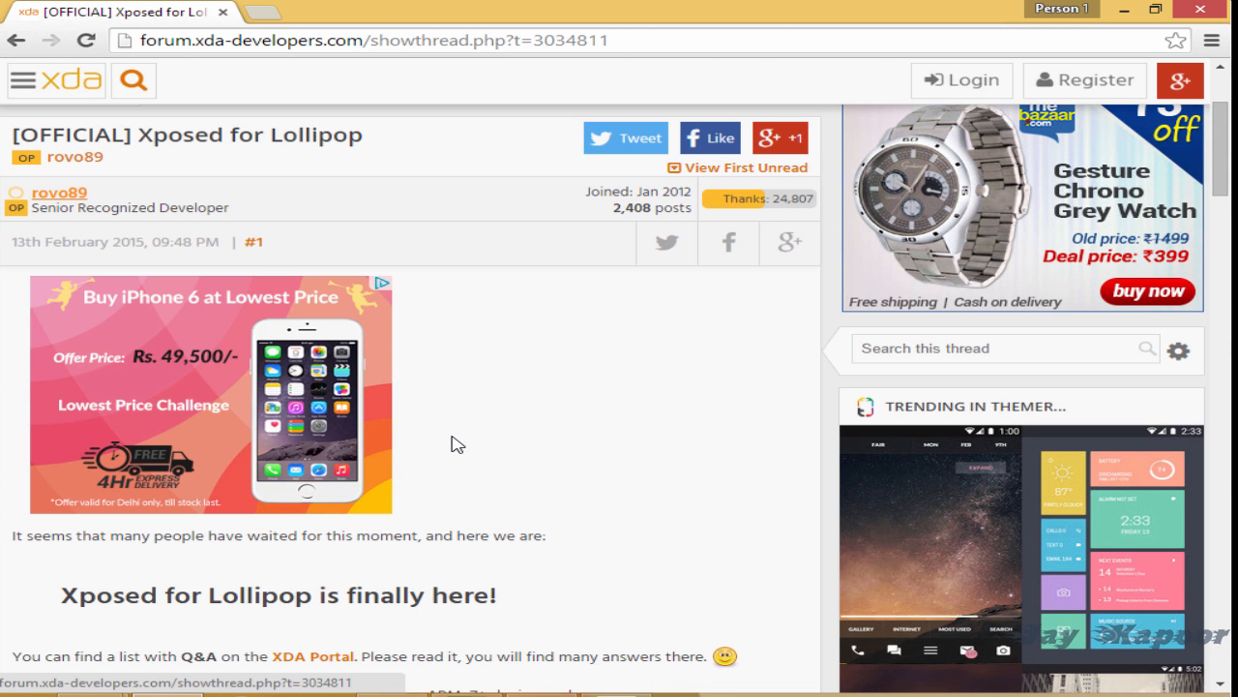
scroll("down", 3)
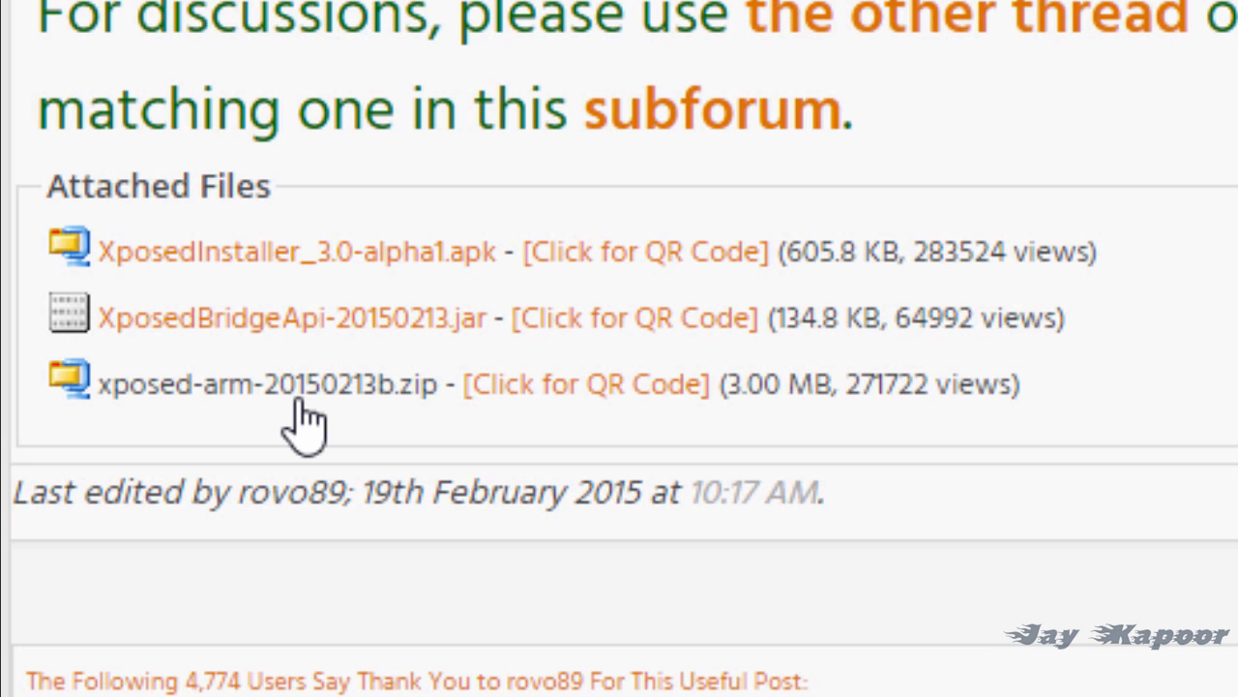
- Download the 3.00 MB xposed-arm-20150213b.zip attachment with Internet Download Manager
left_click(265, 383)
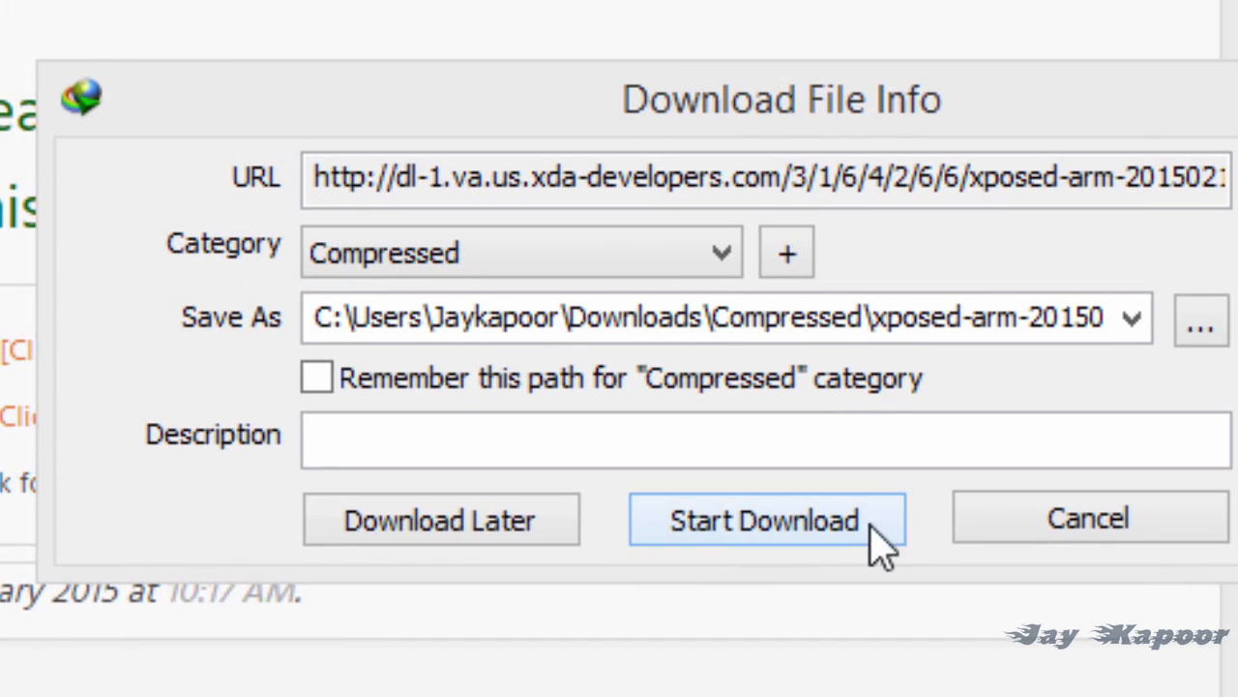
left_click(764, 519)
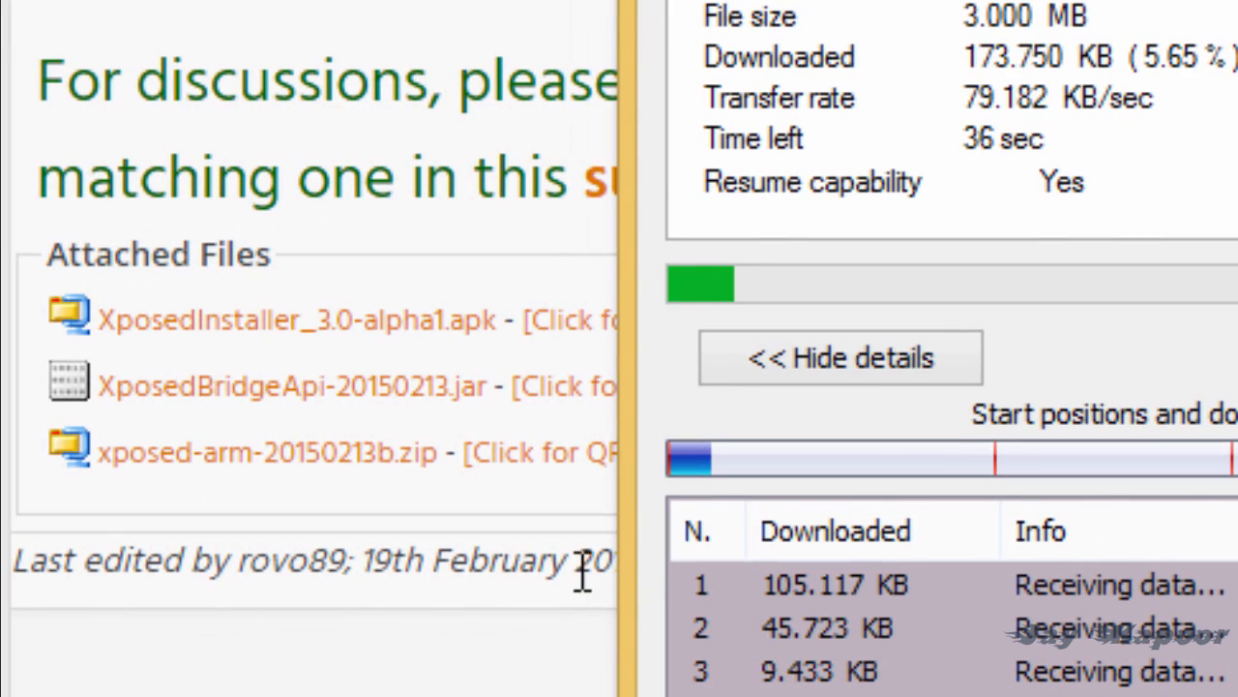
scroll("down", 3)
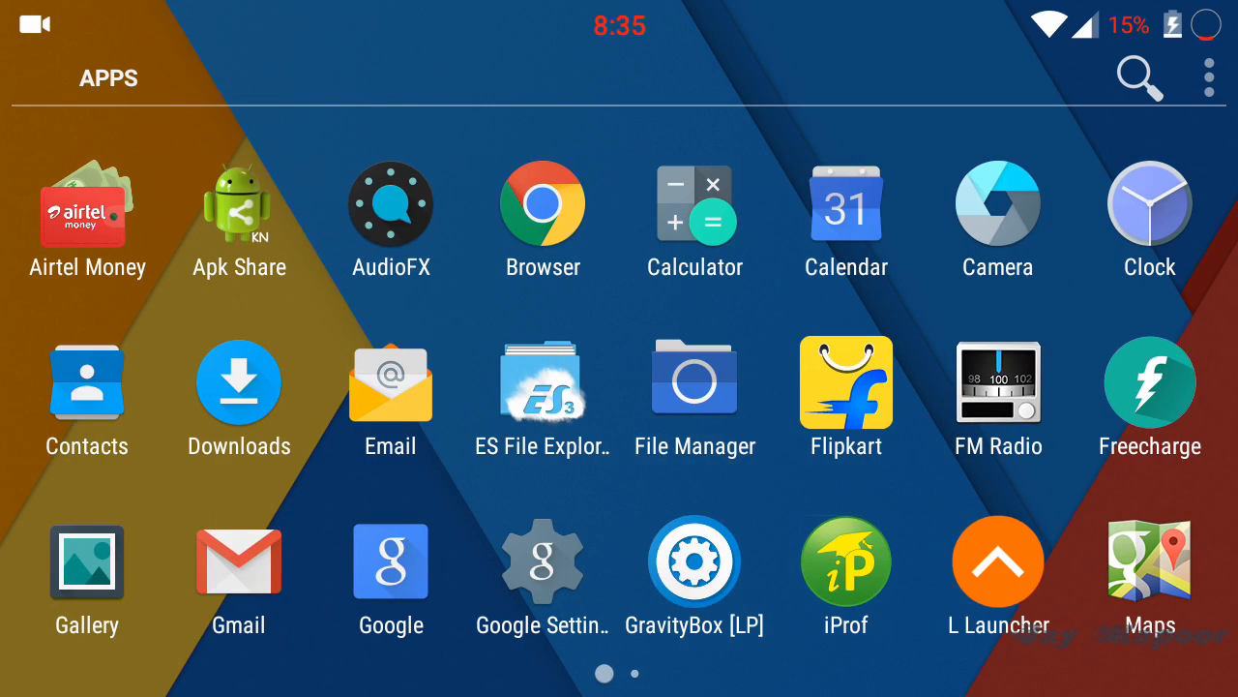
- Install XposedInstaller_3.0-alpha1.apk from /sdcard via ES File Explorer, accepting permissions
left_click(542, 383)
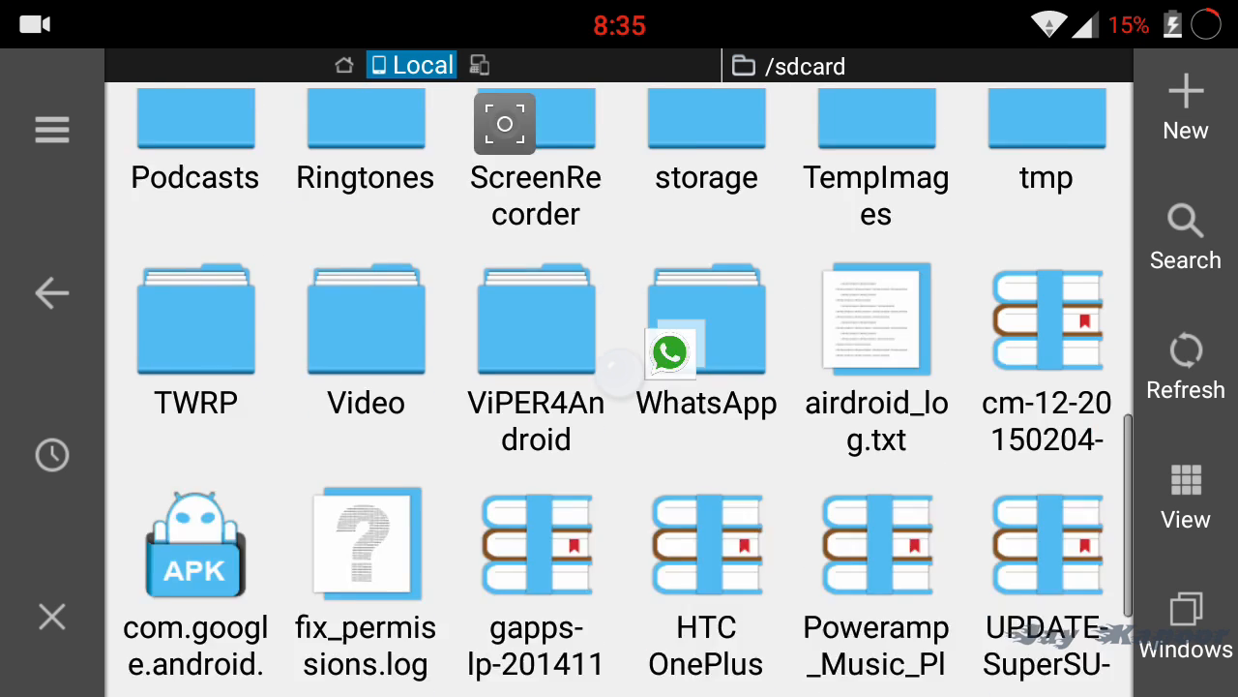
scroll("down", 3)
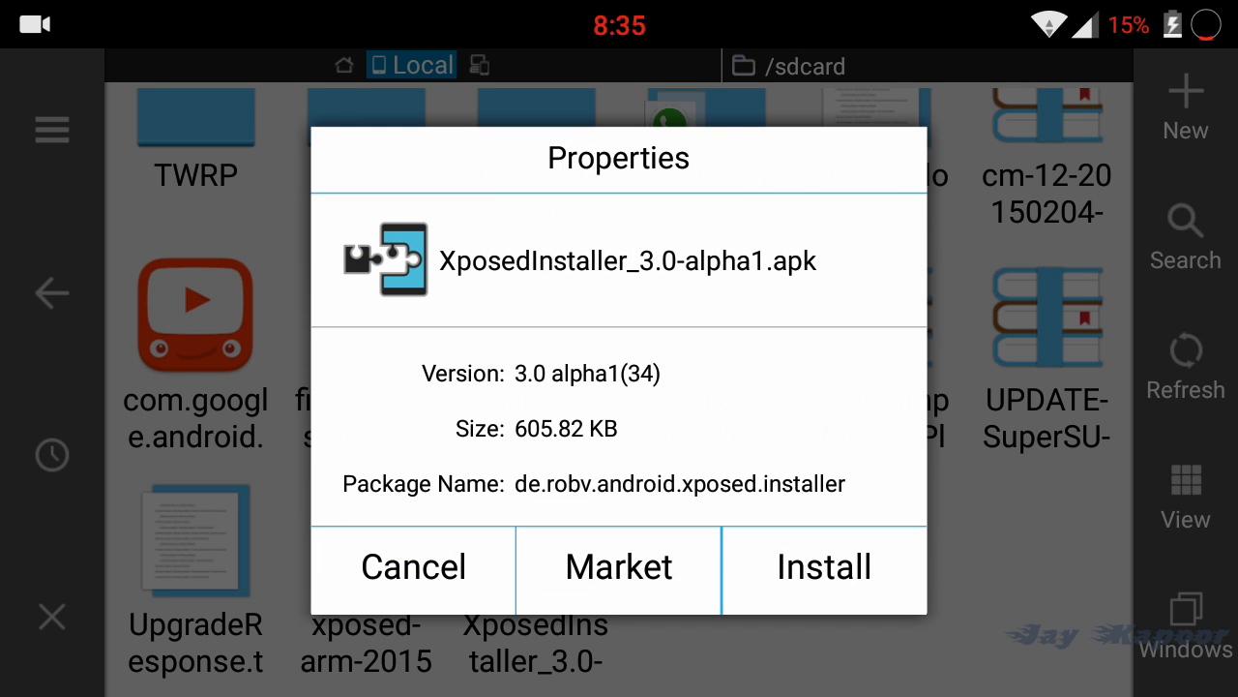
left_click(823, 566)
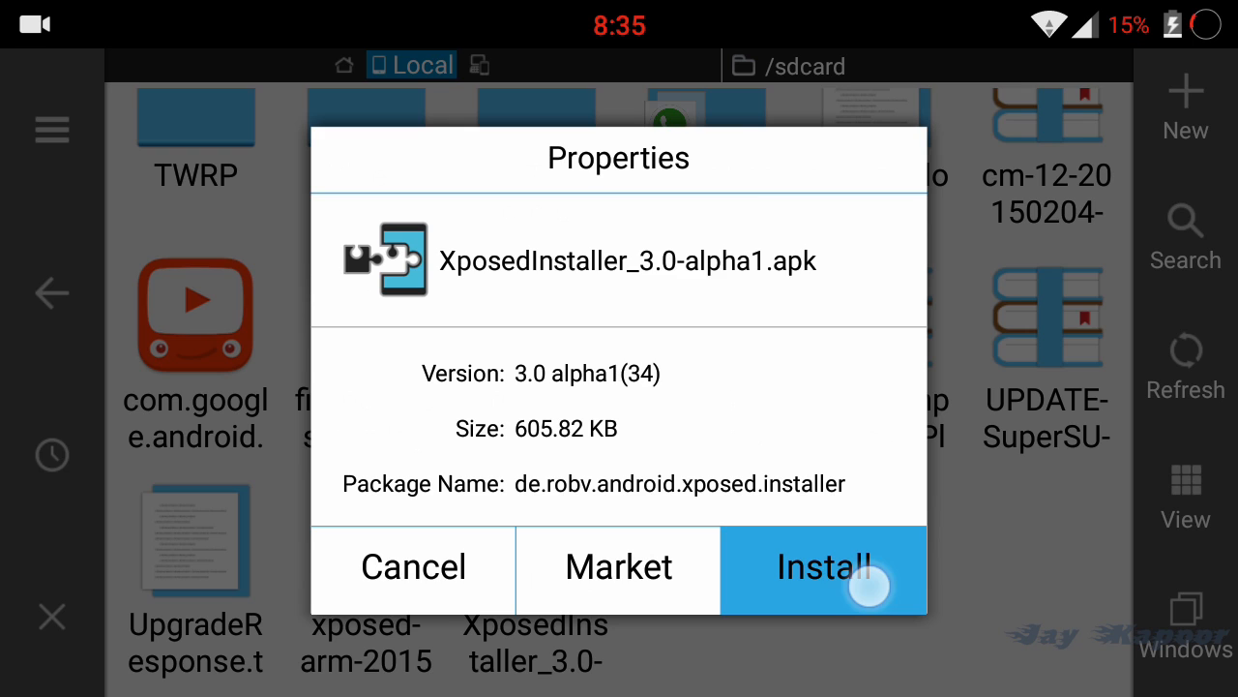
left_click(823, 566)
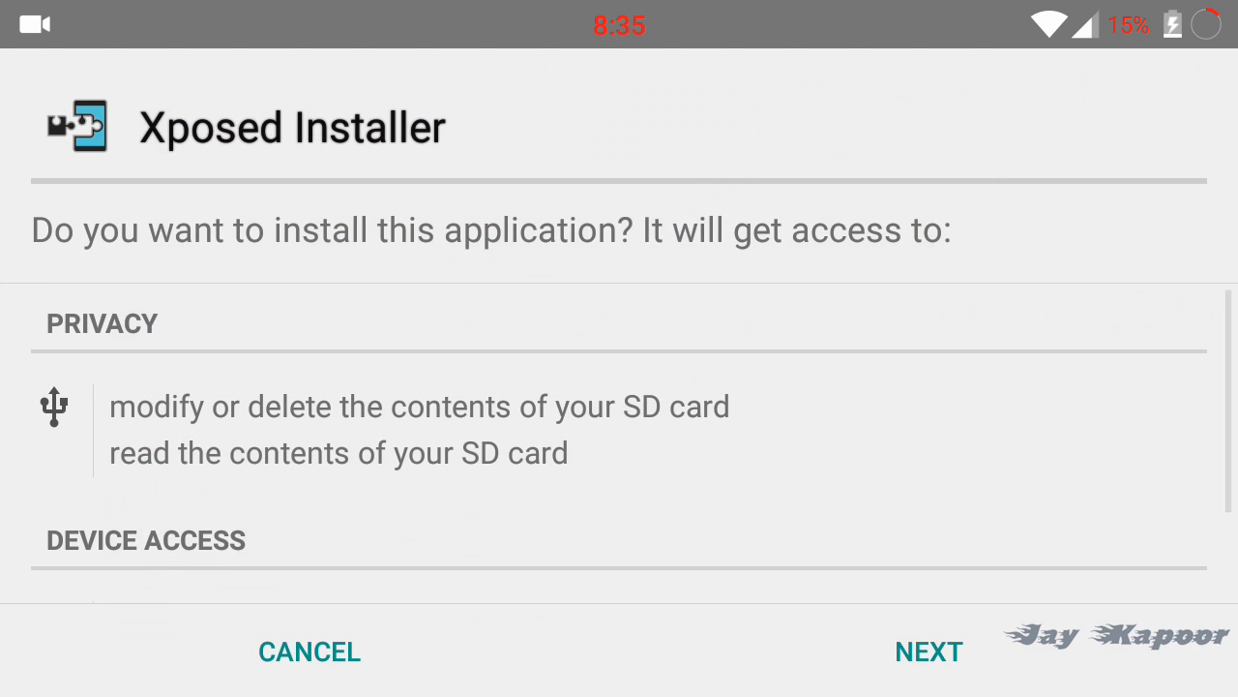
left_click(928, 650)
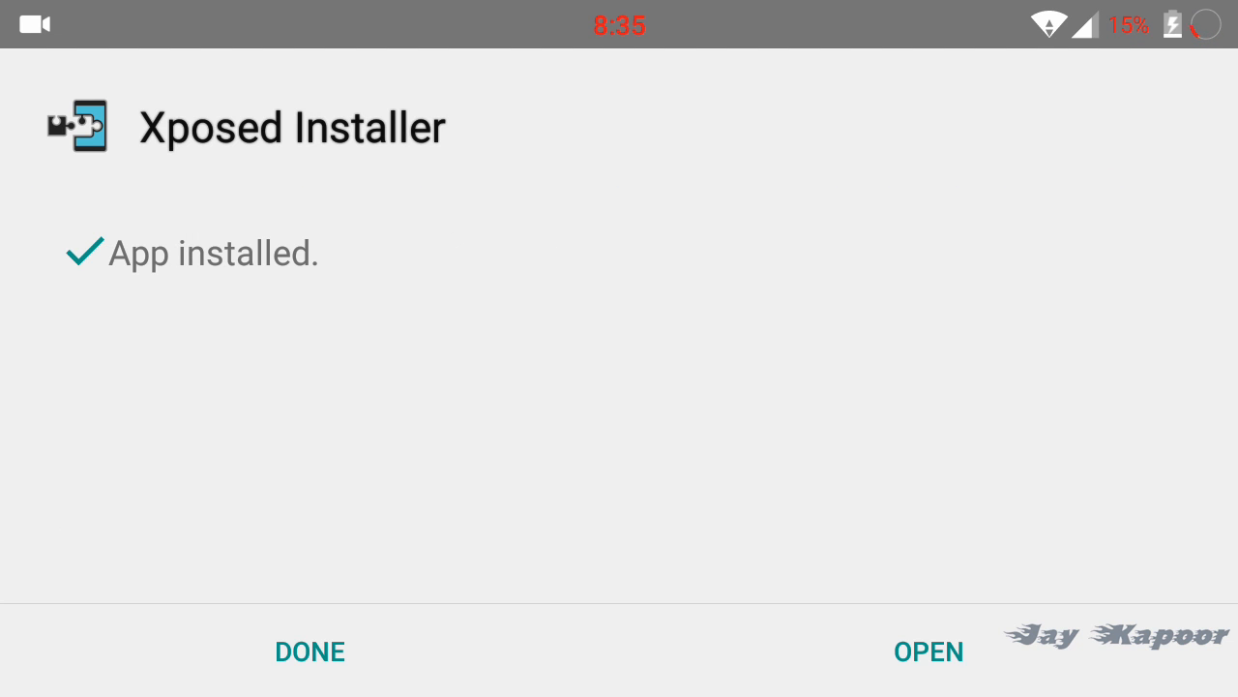
left_click(309, 650)
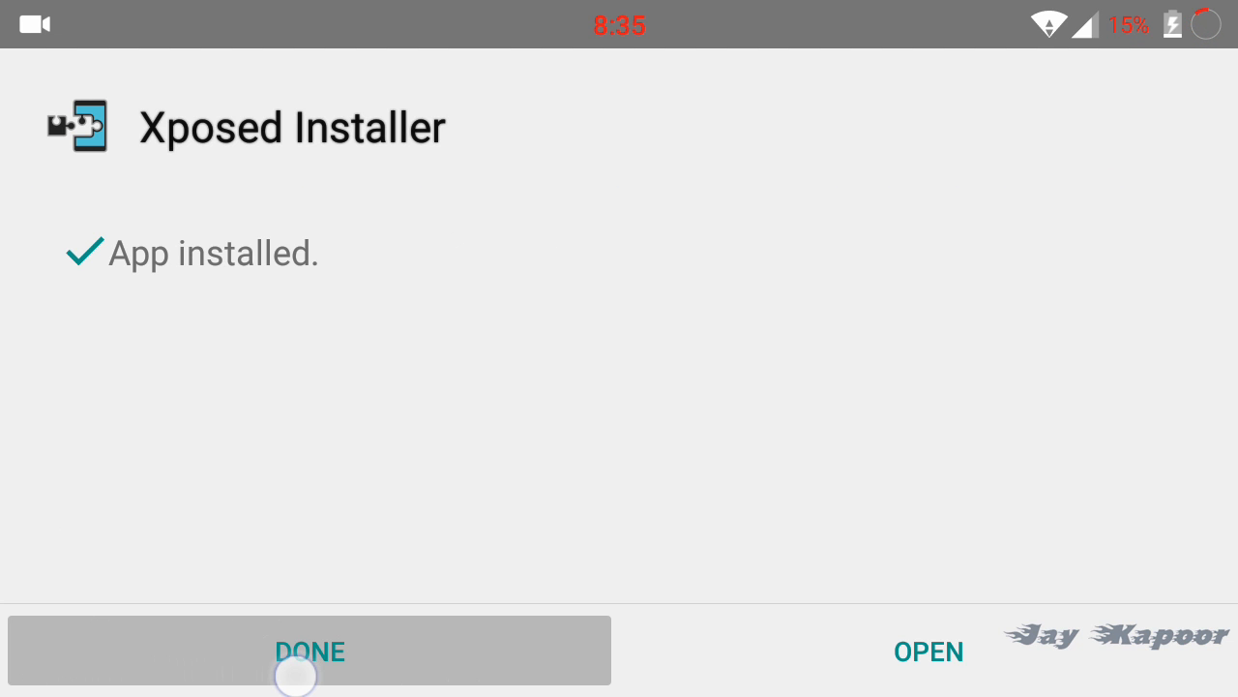
- Reboot the phone from the power menu into TWRP recovery
left_click(310, 650)
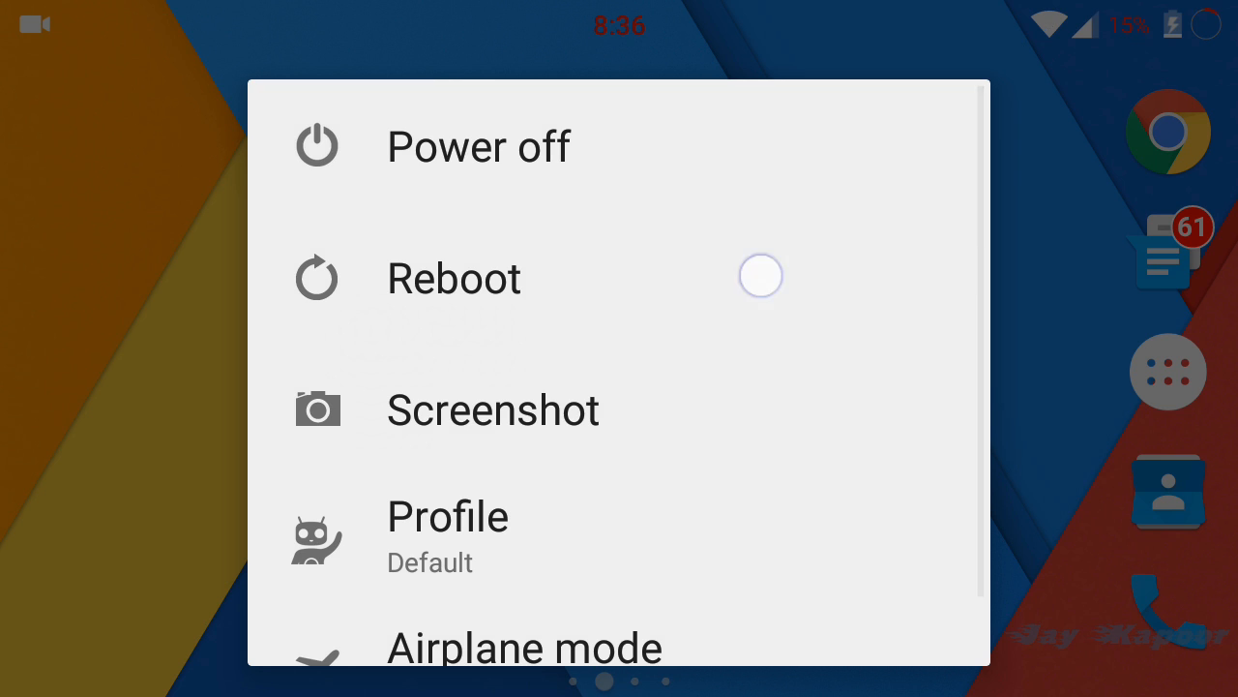
left_click(453, 278)
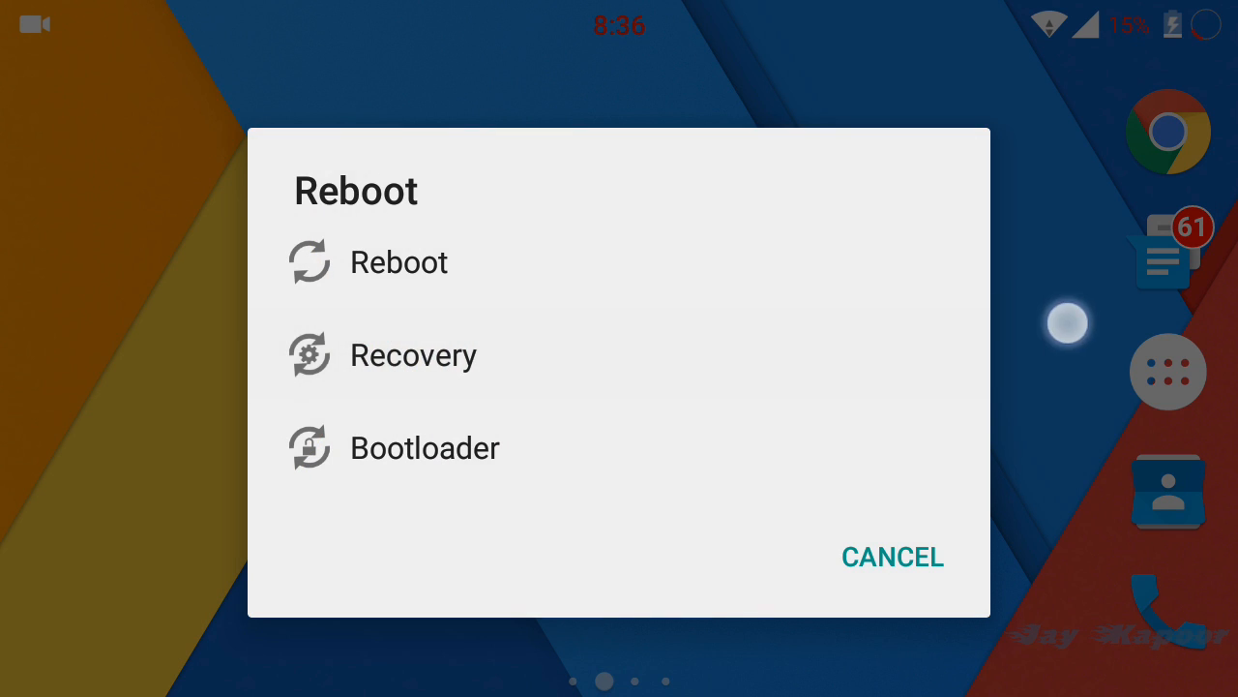
left_click(413, 354)
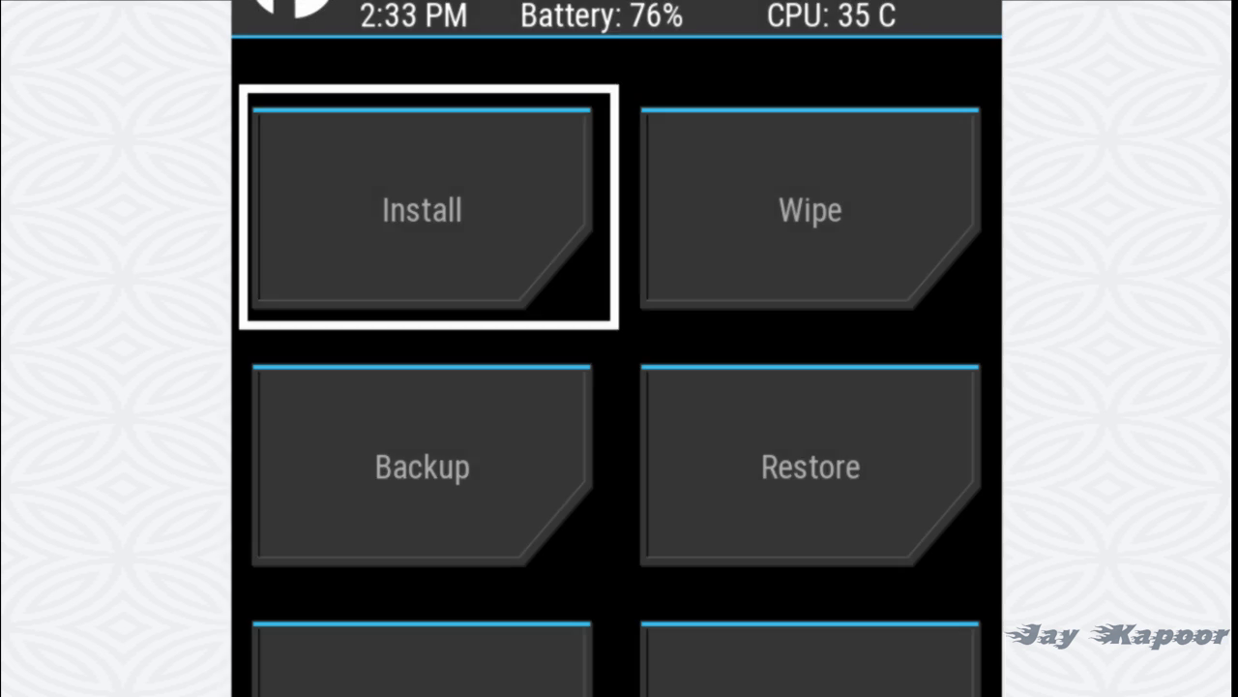
- Choose xposed-arm-20150213b.zip under TWRP Install for flashing
left_click(421, 209)
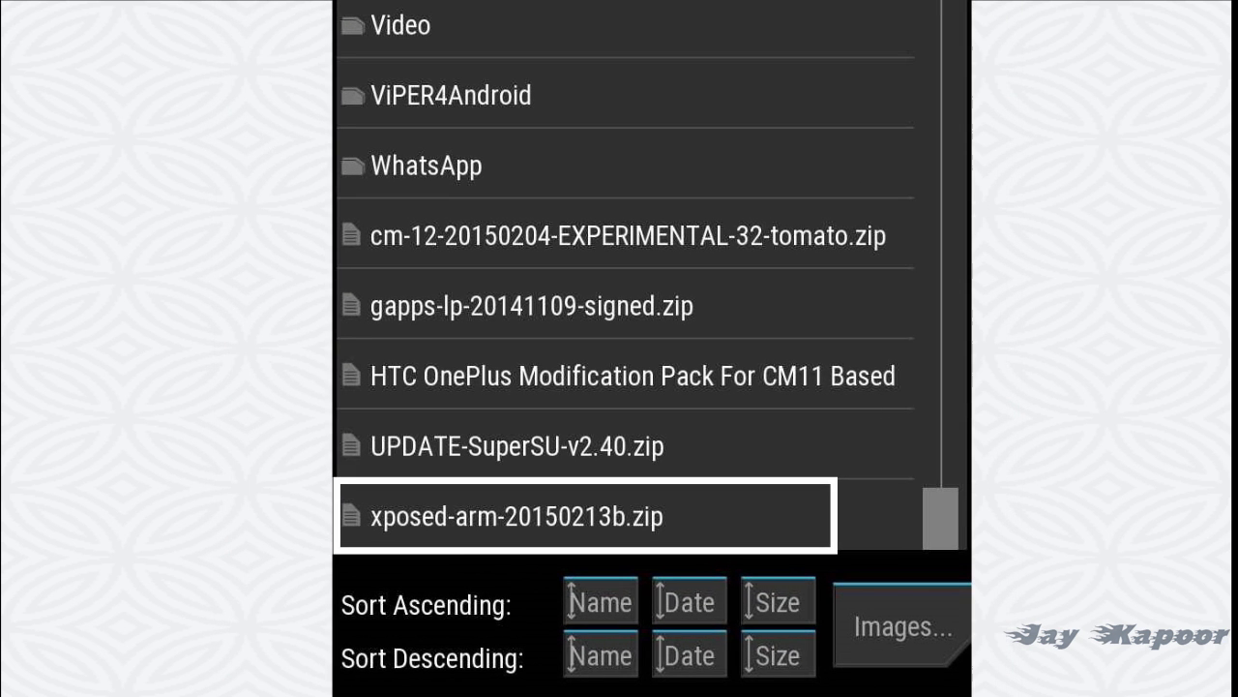
left_click(515, 514)
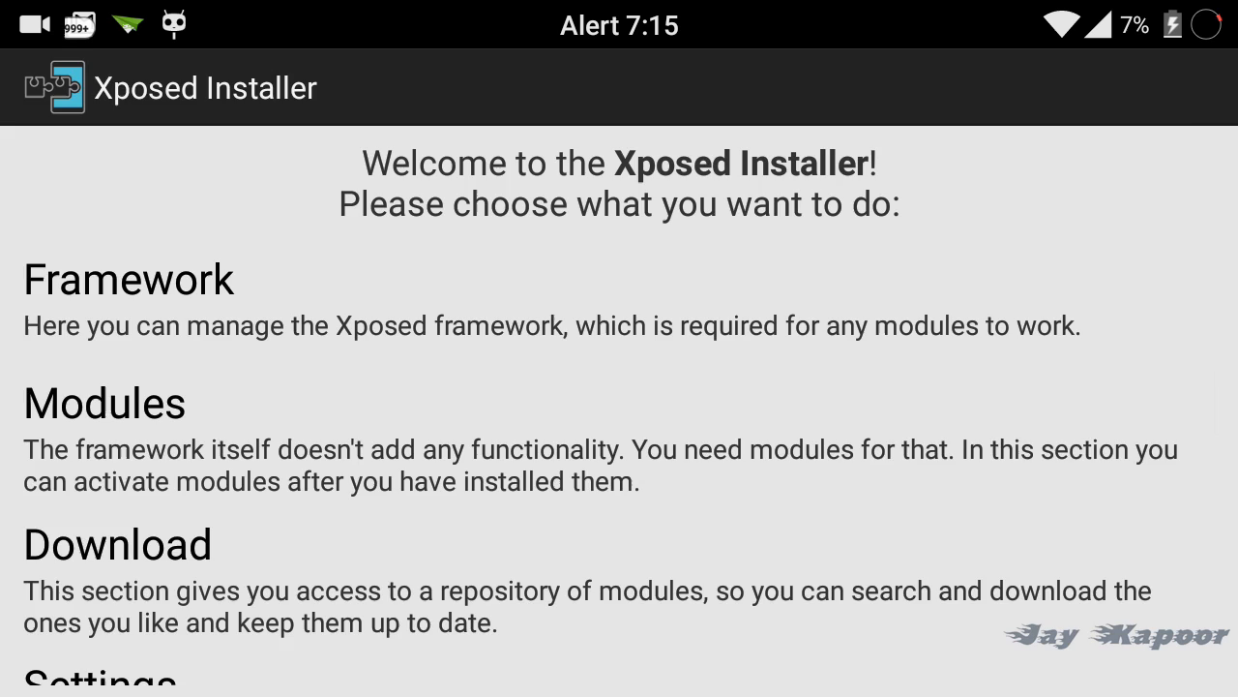
left_click(127, 279)
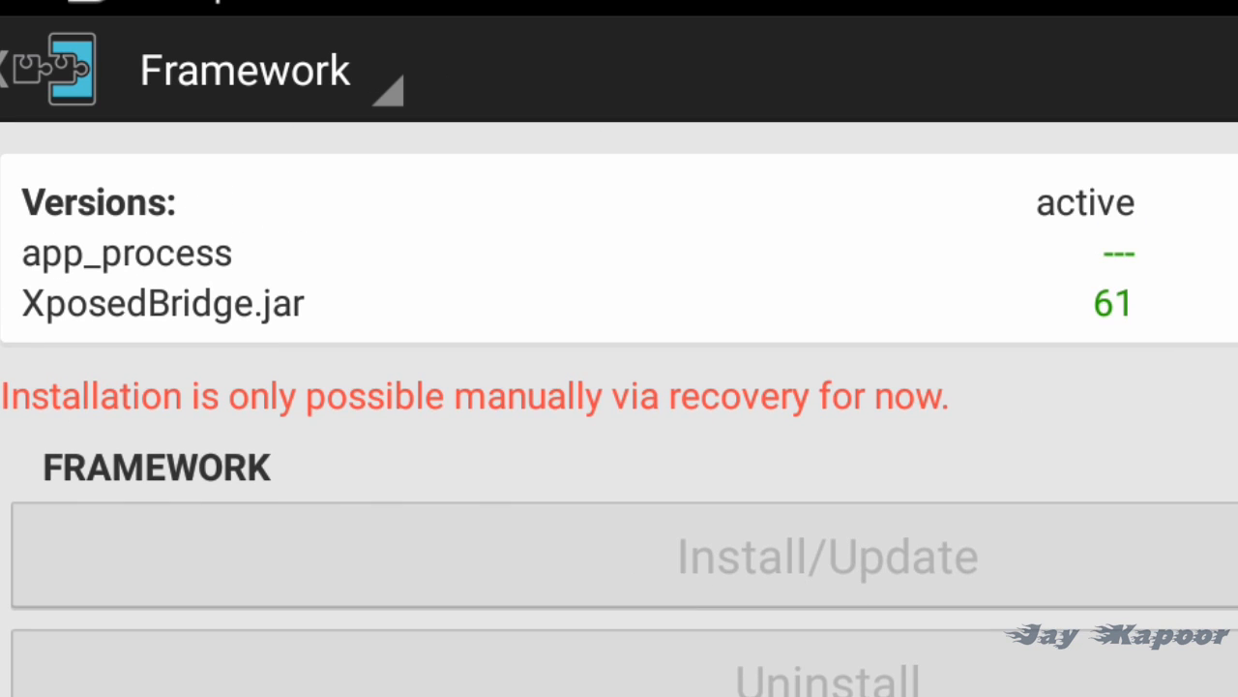
left_click(1111, 303)
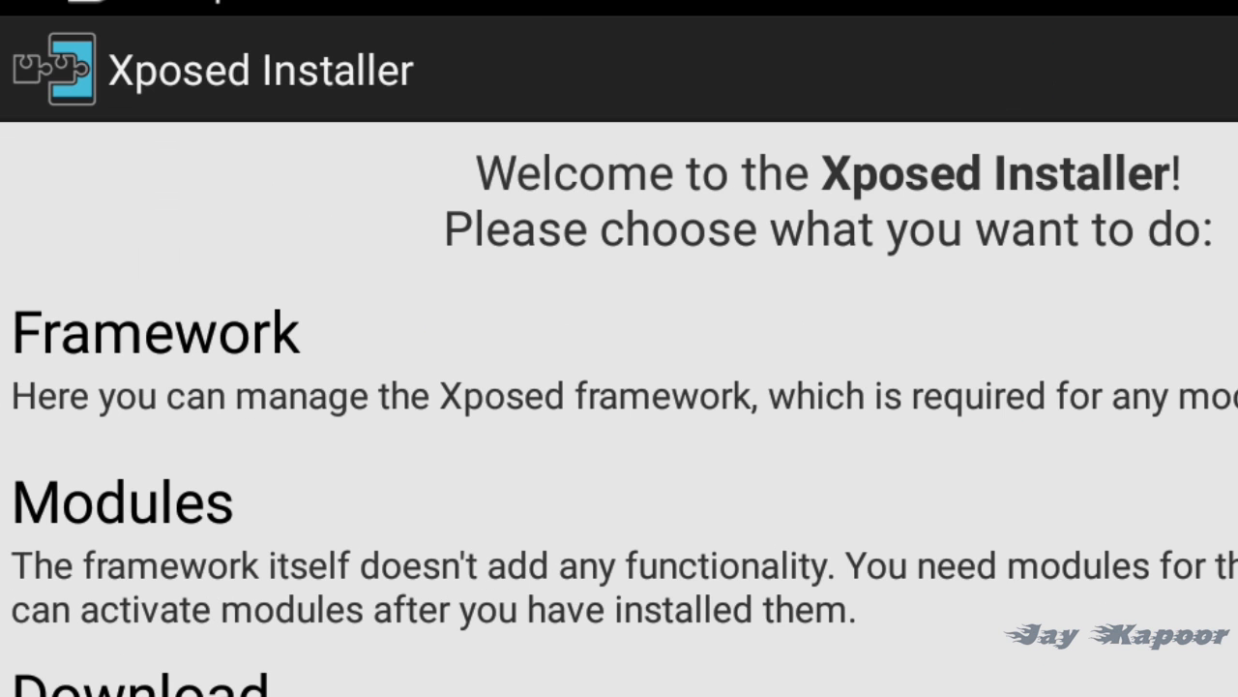
- Scroll down and enter Xposed Installer's module Download section
scroll("down", 3)
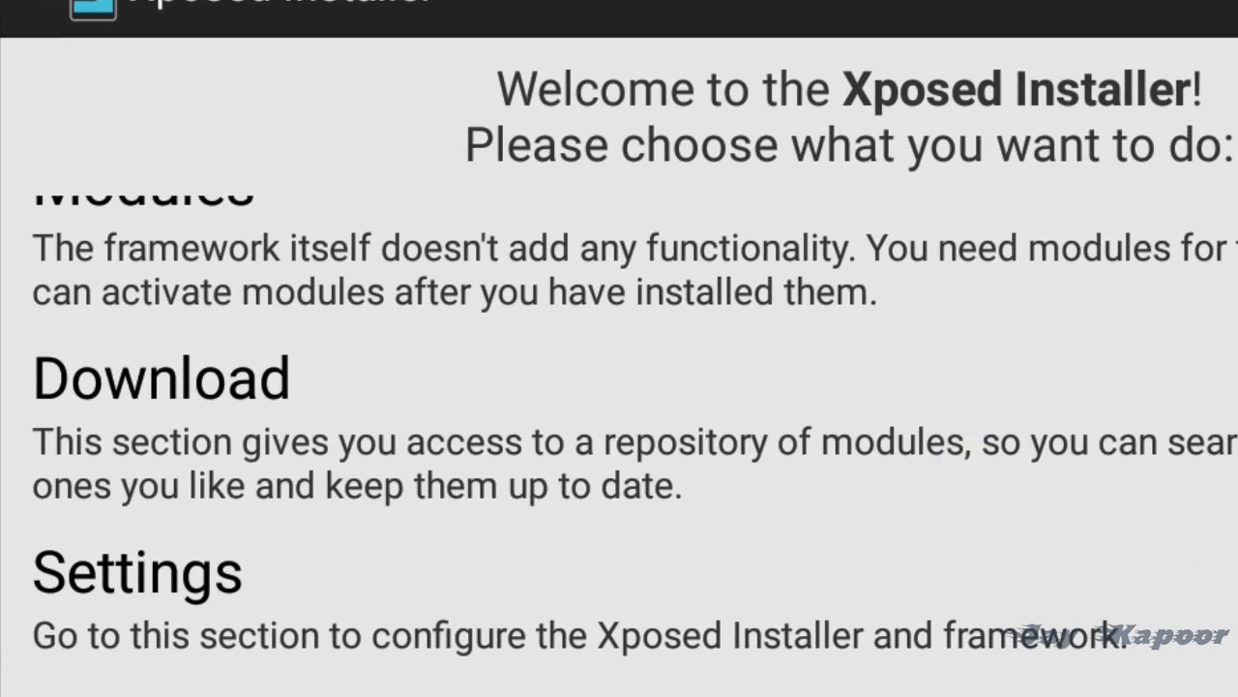
left_click(162, 378)
type("lollipop")
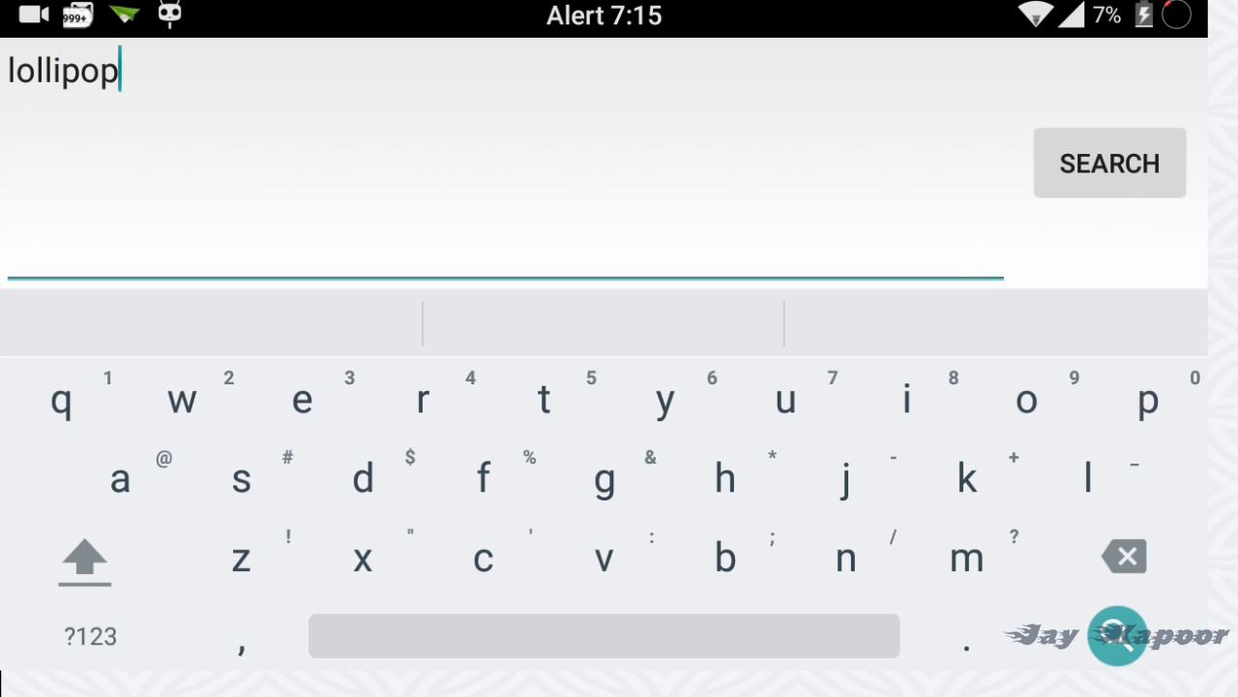
- Subscribe to the channel and like the Giveaway 3 Teewe Devices video
left_click(1110, 163)
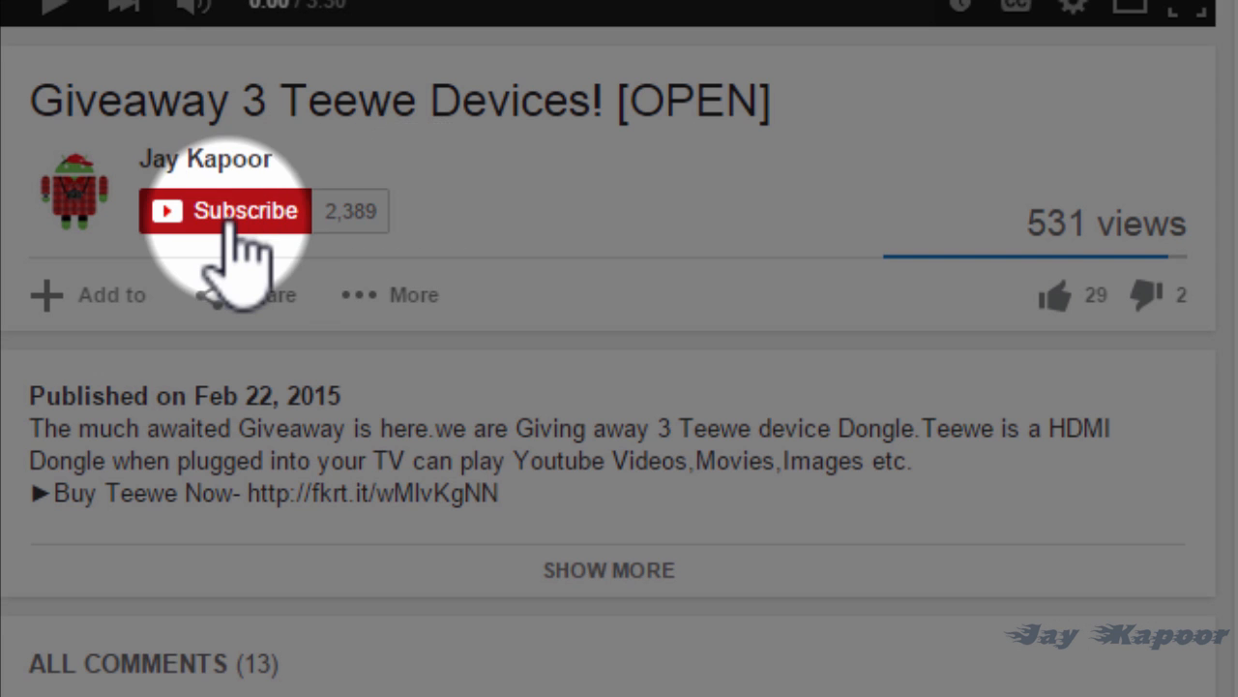
left_click(224, 211)
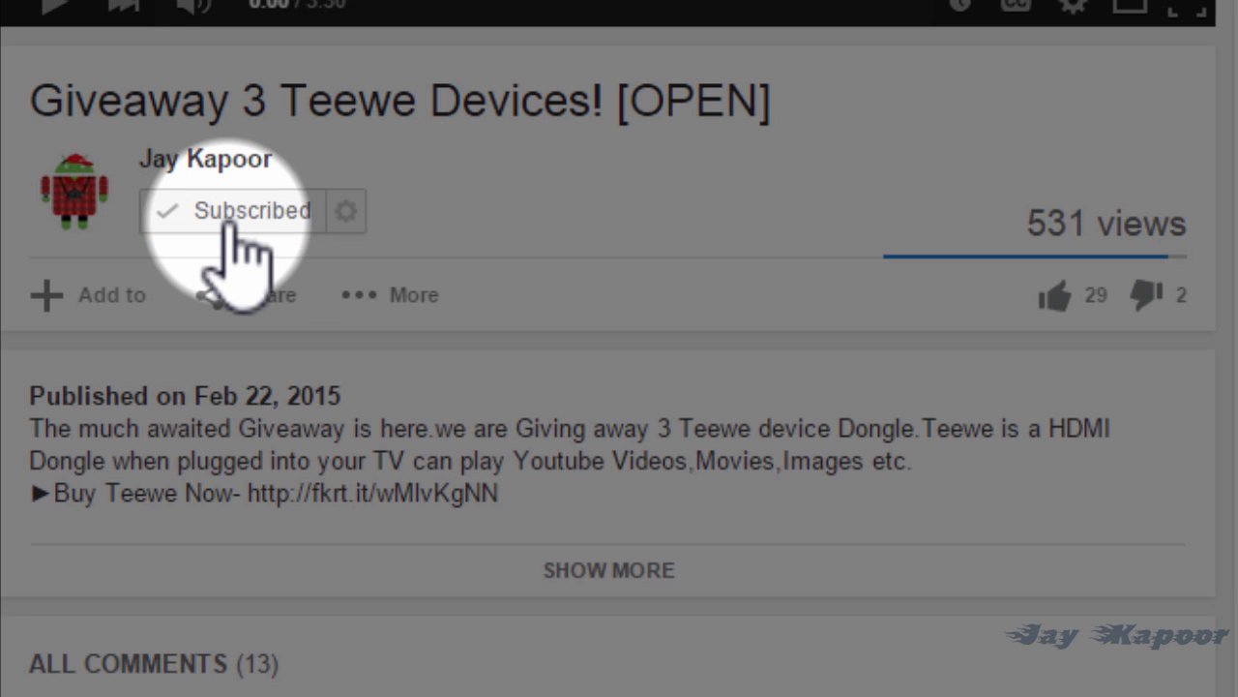
mouse_move(1093, 349)
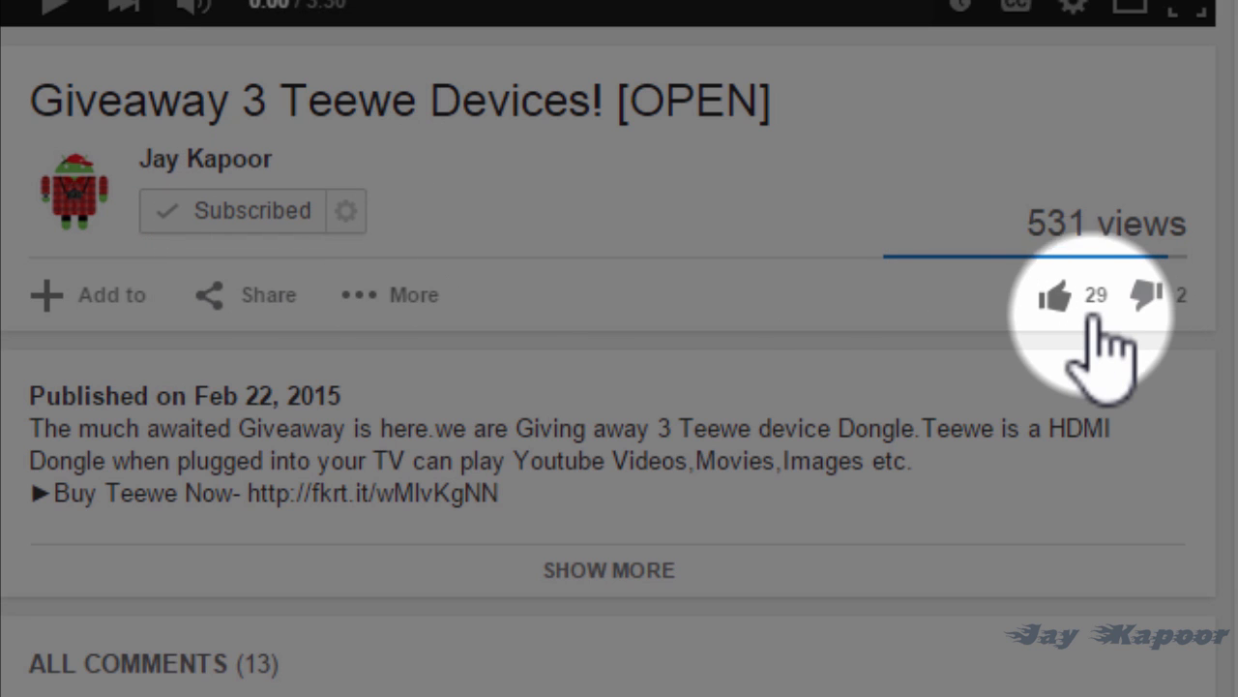
left_click(1055, 295)
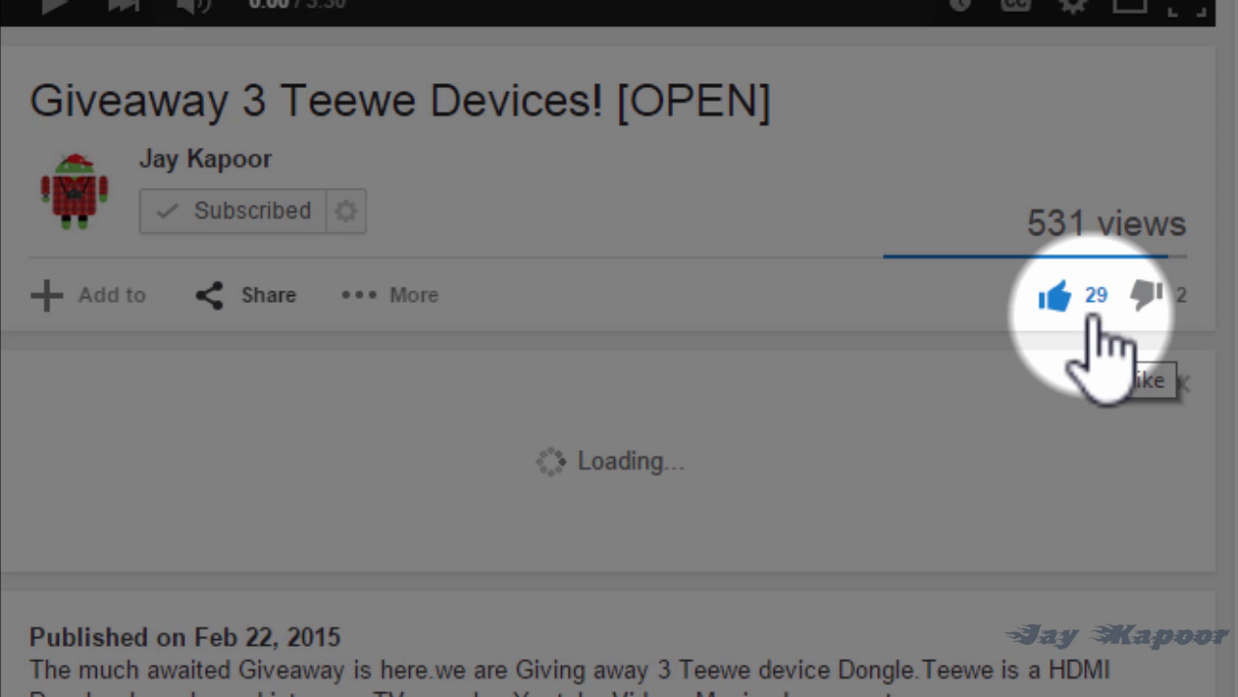
left_click(268, 295)
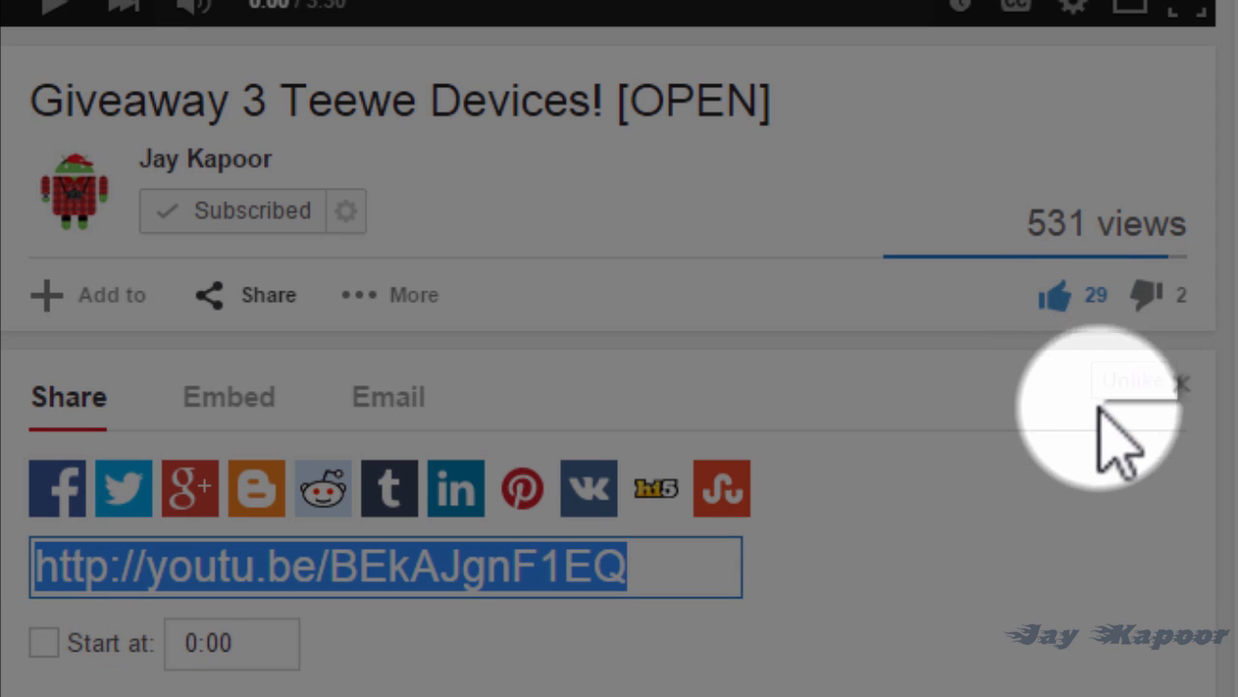